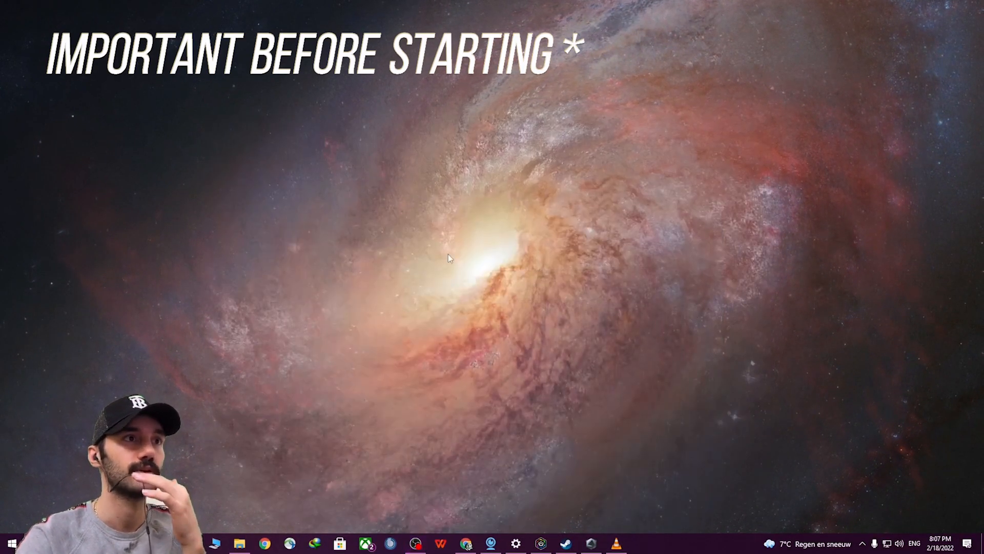
Show the Apps & features list of installed programs in Windows Settings and scroll through it.
left_click(517, 543)
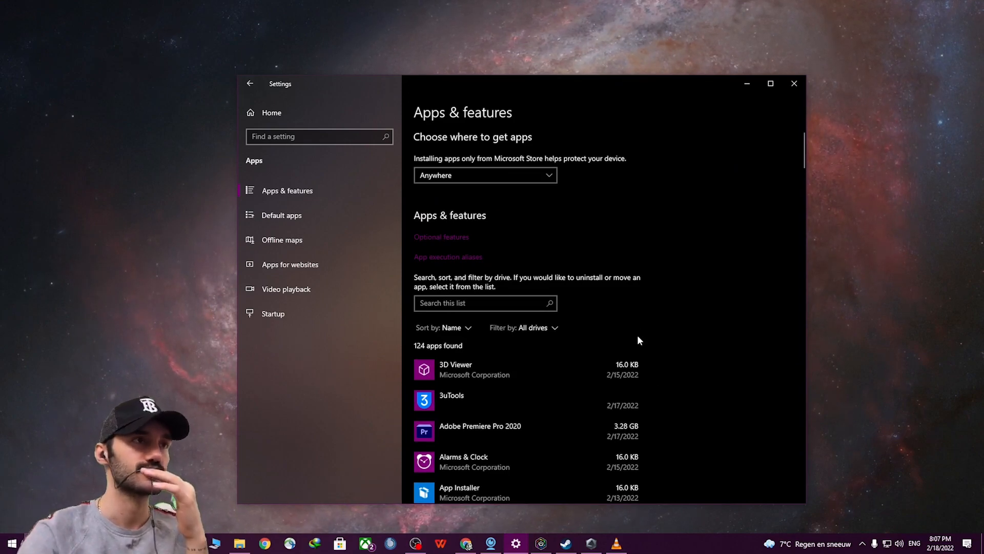
mouse_move(447, 116)
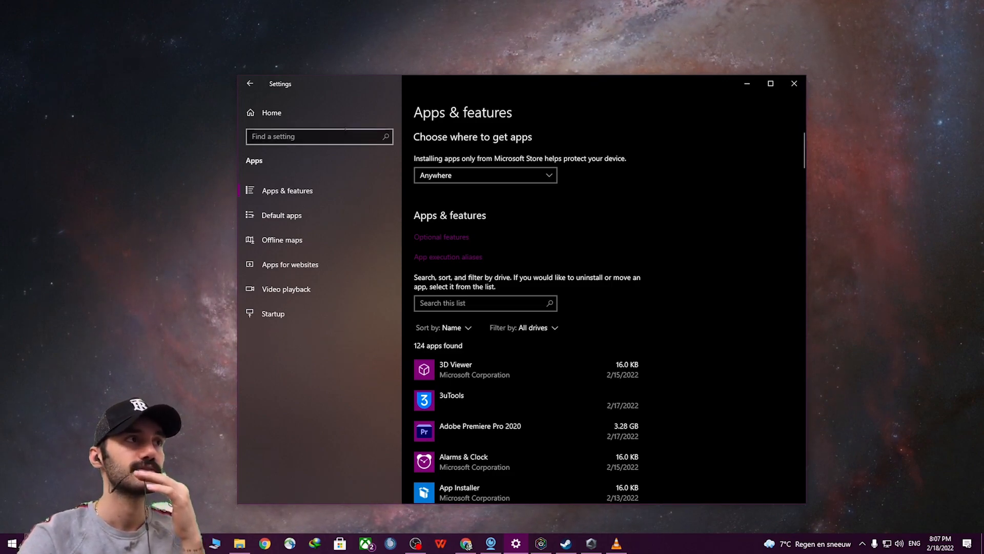
scroll("down", 3)
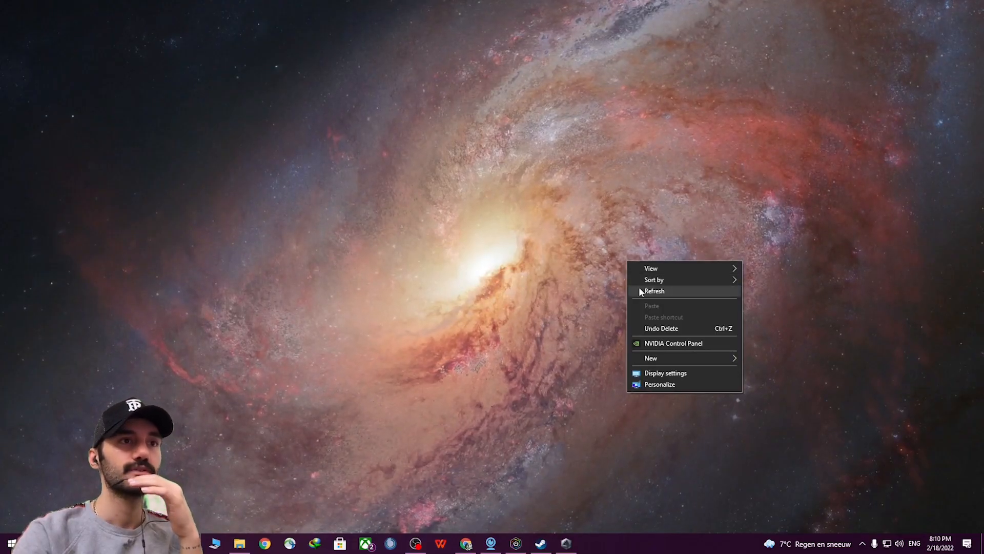
left_click(654, 292)
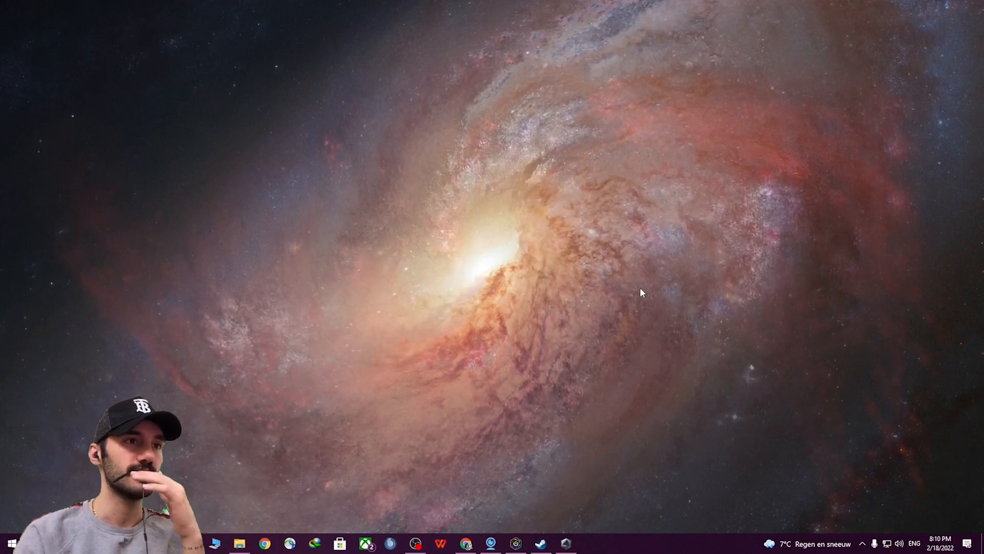
right_click(642, 293)
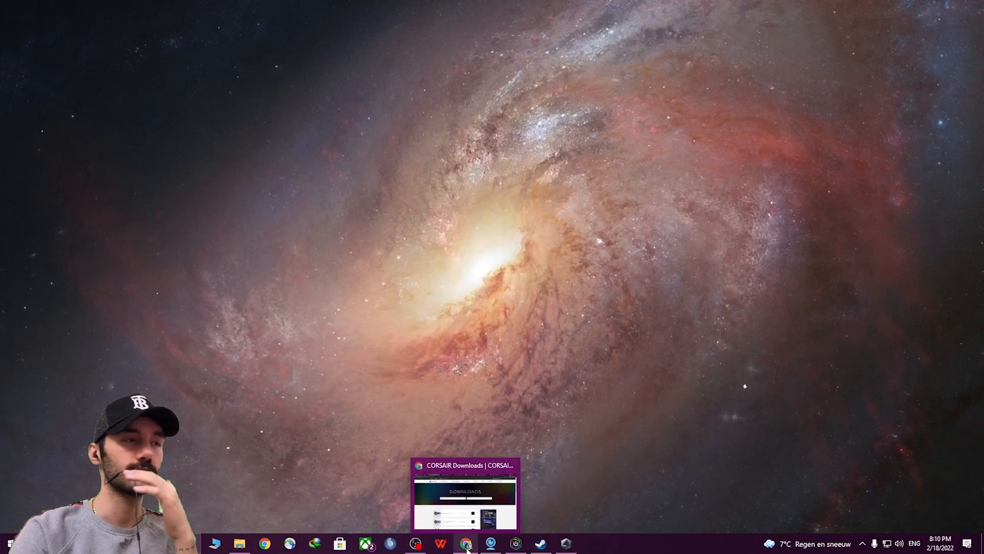
Load the CORSAIR Downloads page from the search results and scroll to the iCUE and legacy-device versions.
left_click(461, 541)
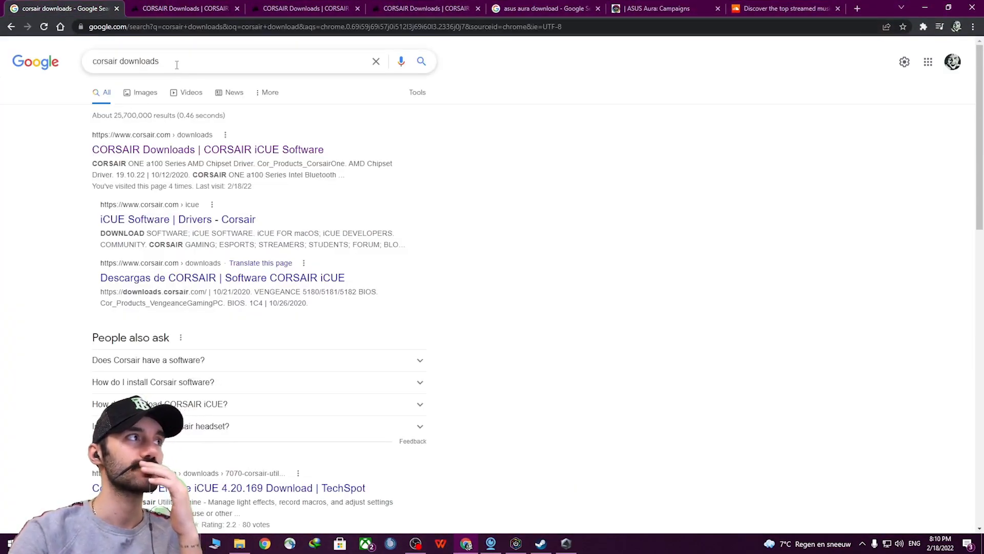
mouse_move(151, 150)
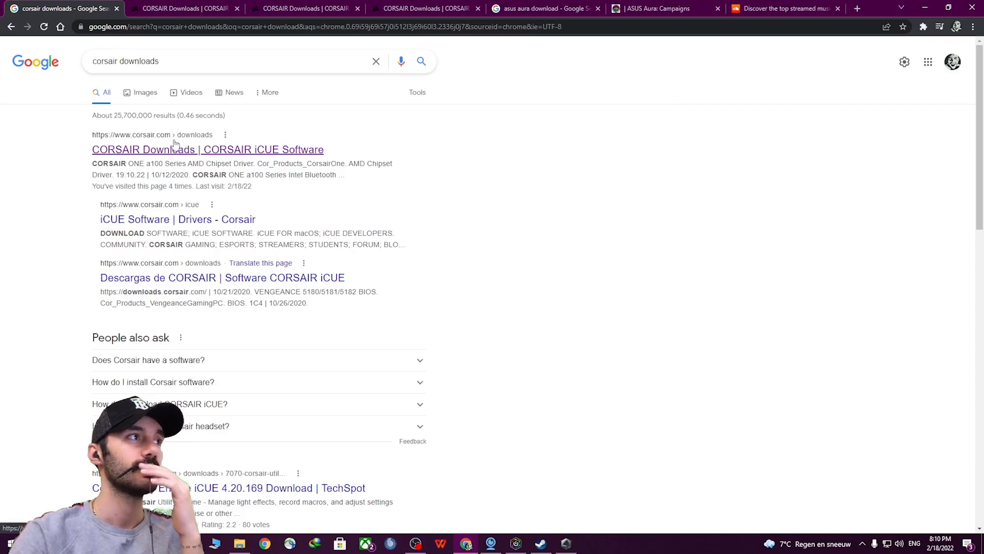
left_click(185, 8)
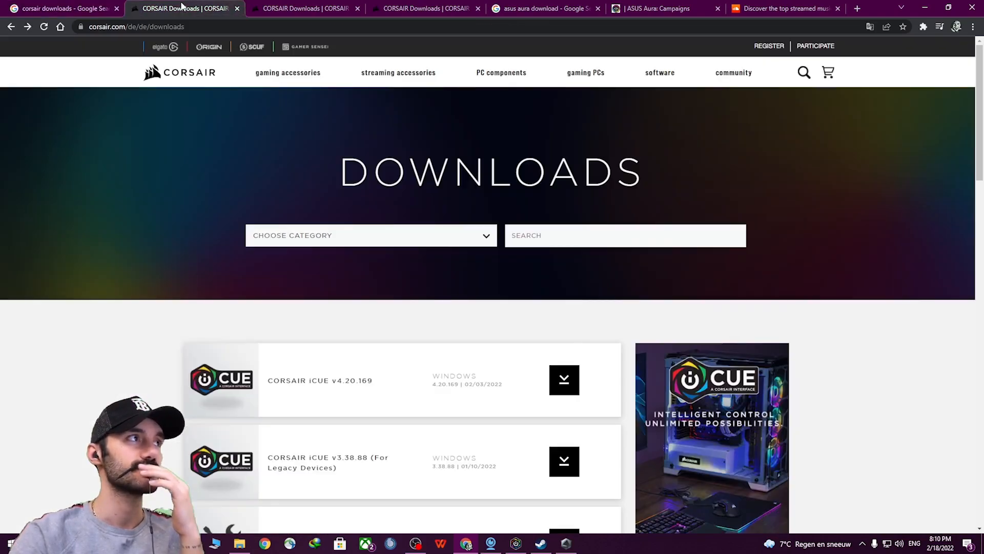
scroll("down", 3)
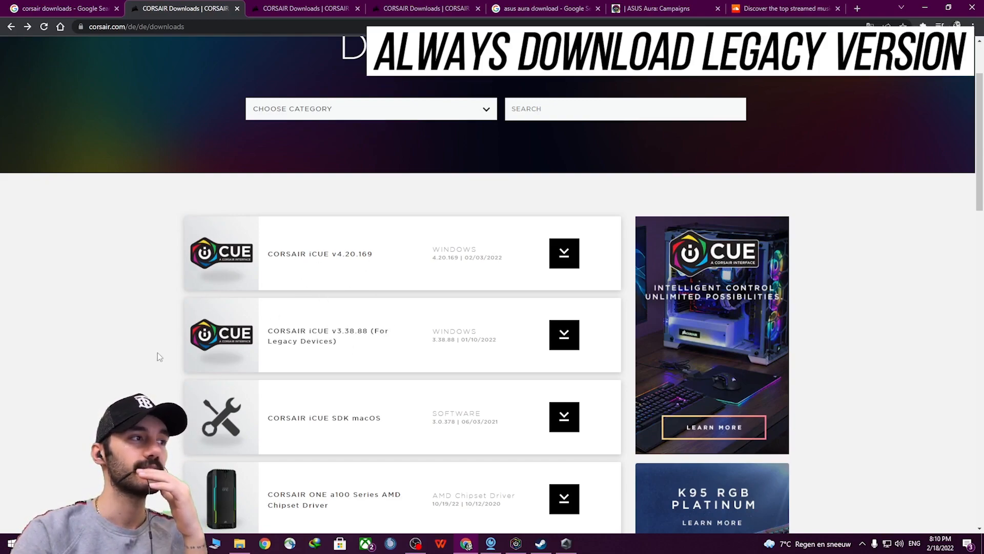
mouse_move(386, 356)
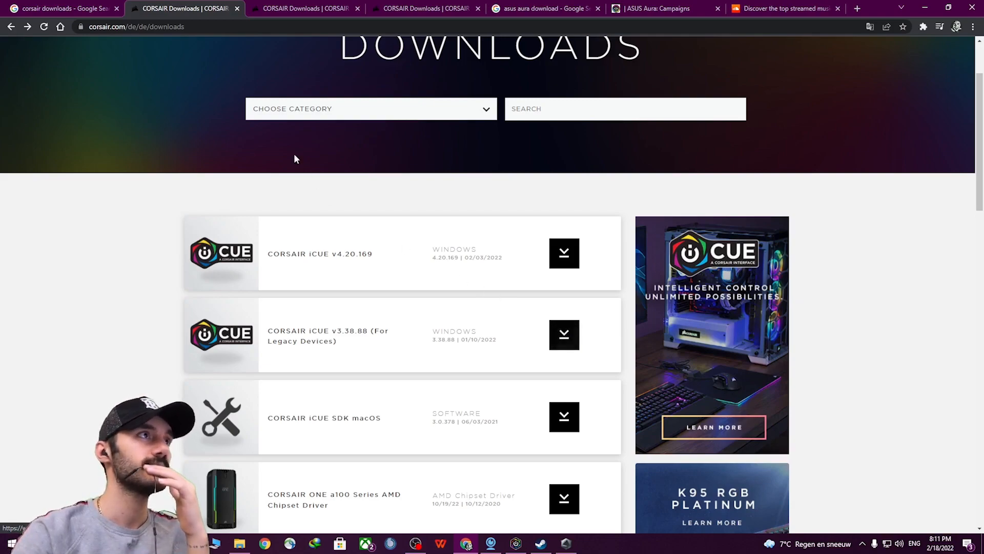
mouse_move(293, 8)
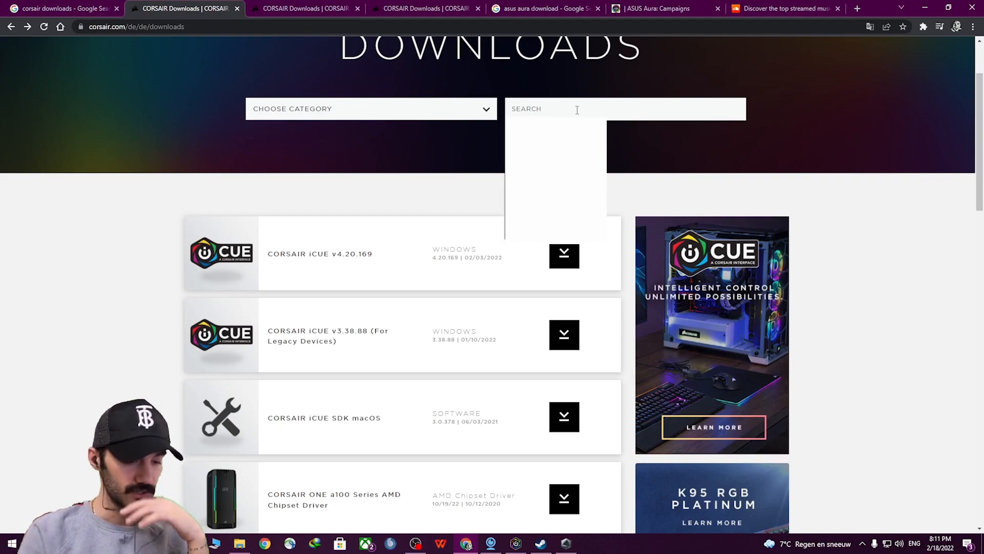
Search the downloads for 'aura' to find the RGB Memory Plugin for ASUS Aura Sync, ending on the us/en page.
type("aura")
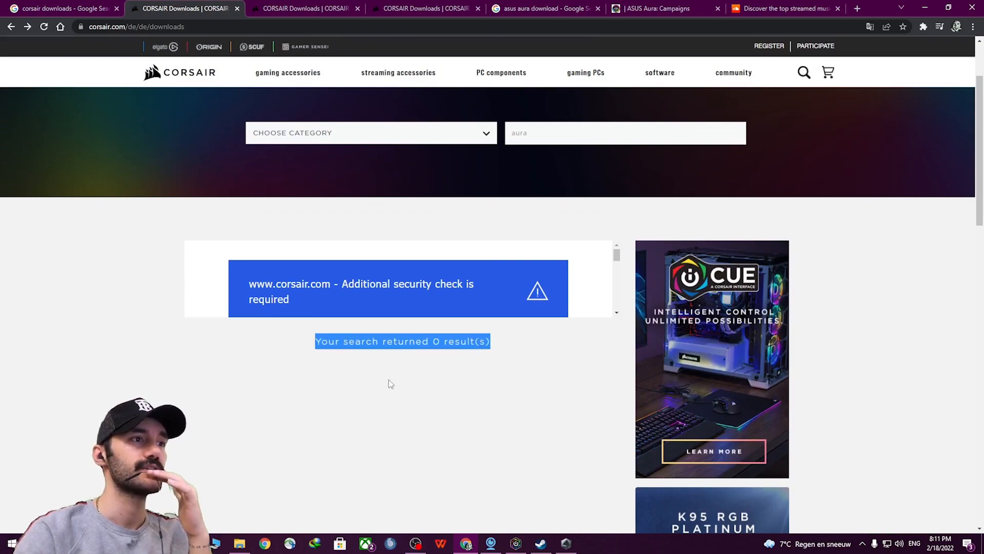
left_click(139, 26)
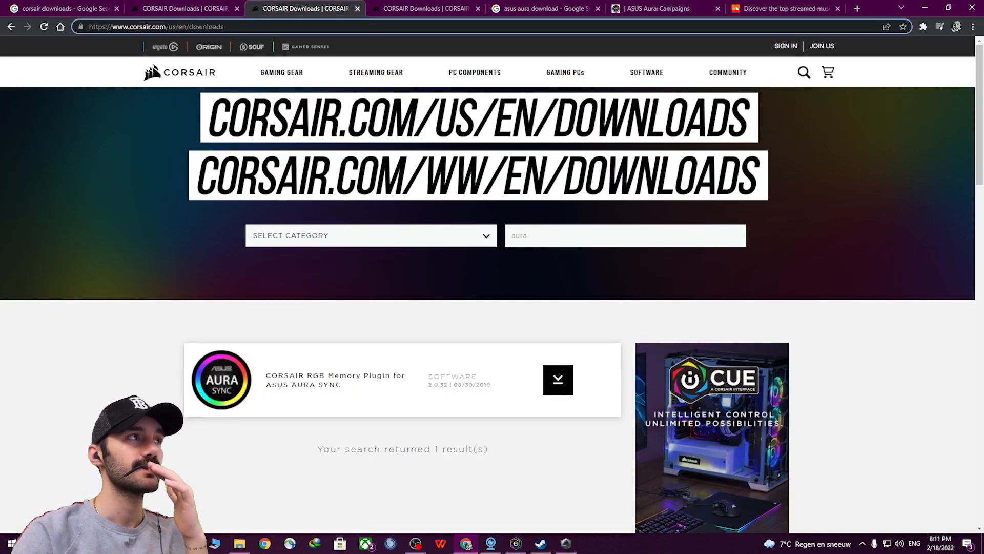
left_click(415, 8)
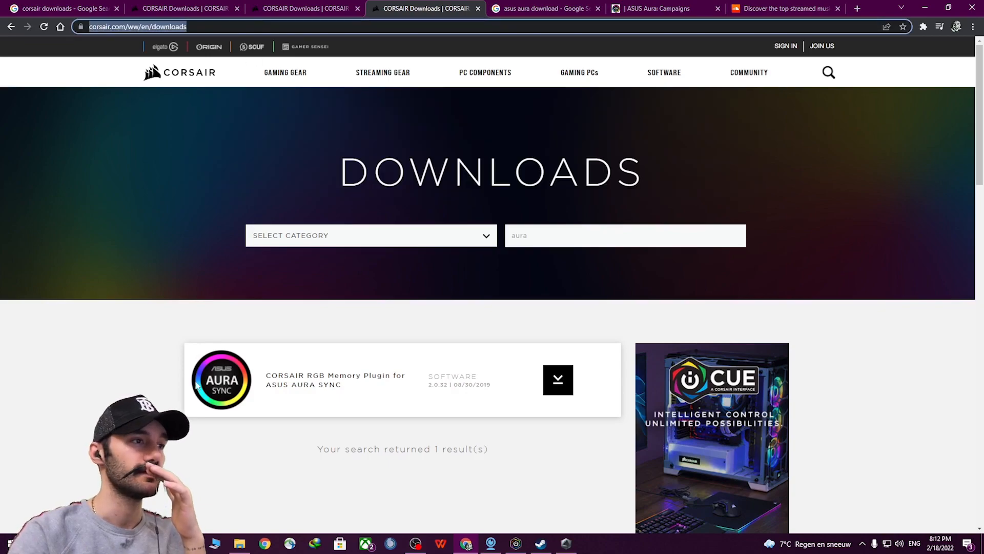
left_click(563, 235)
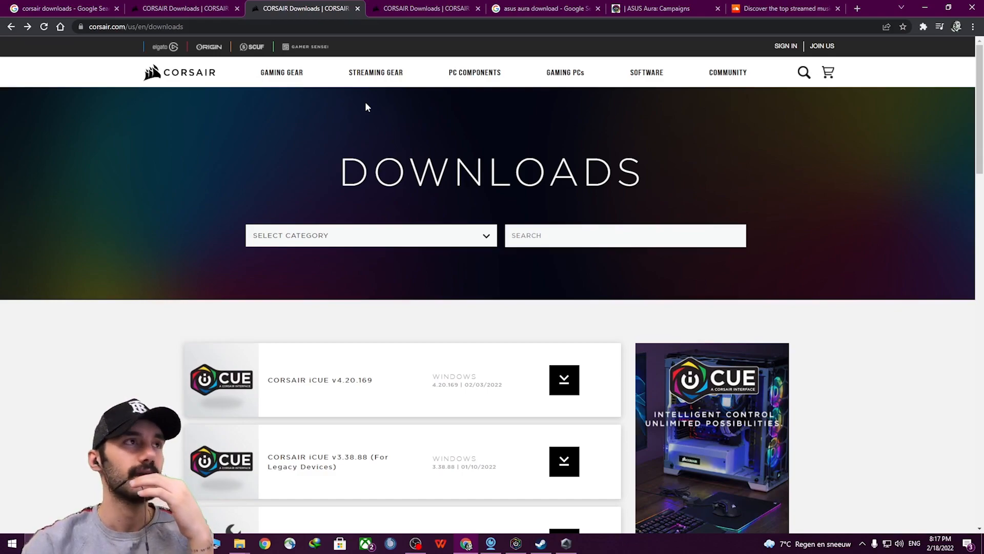
left_click(547, 8)
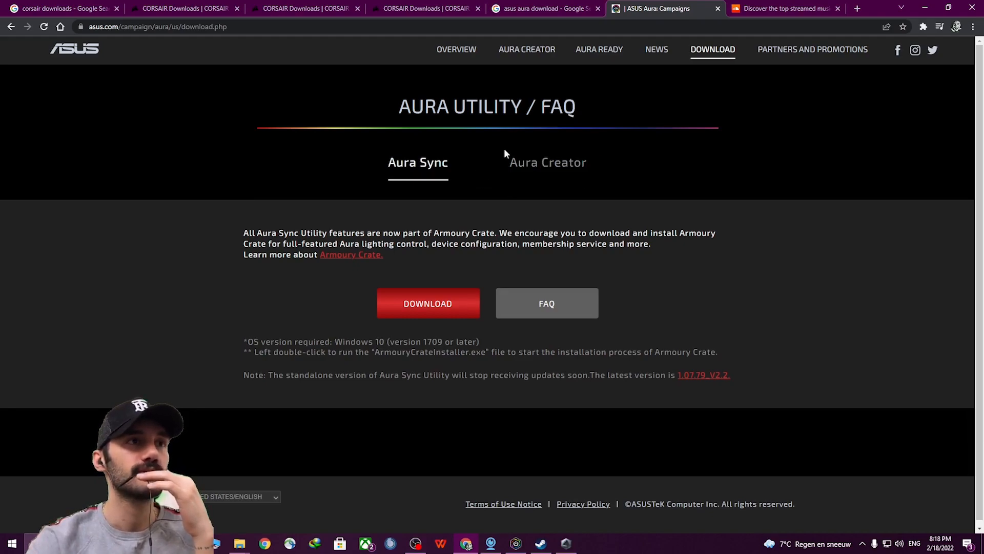
mouse_move(428, 303)
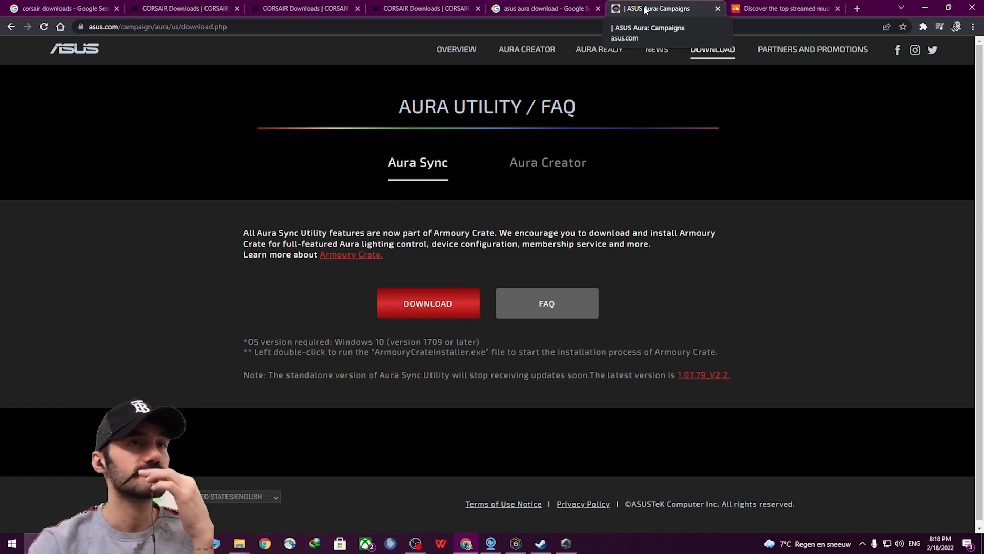
left_click(300, 9)
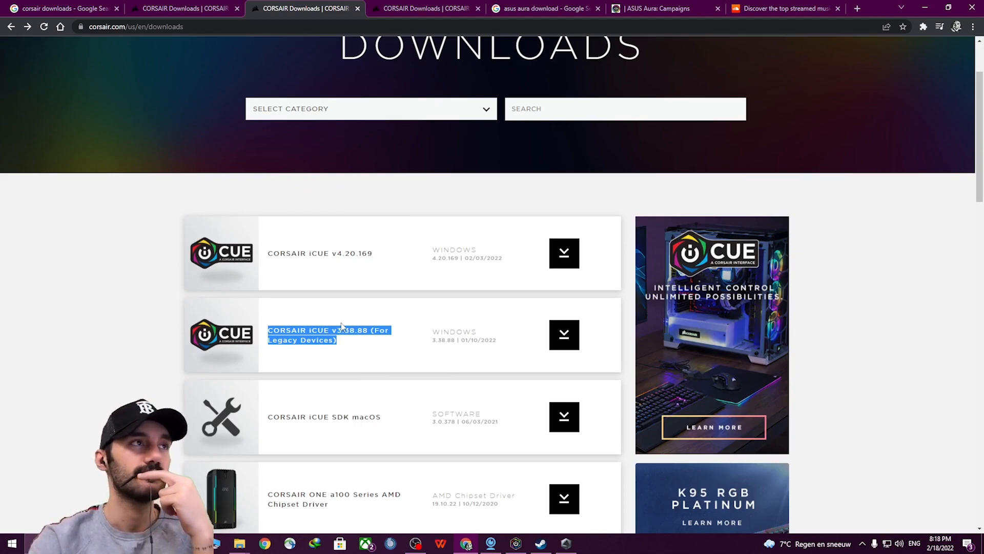
Show the ww/en downloads page with the Aura Sync memory plugin, then close Chrome to the desktop.
left_click(426, 9)
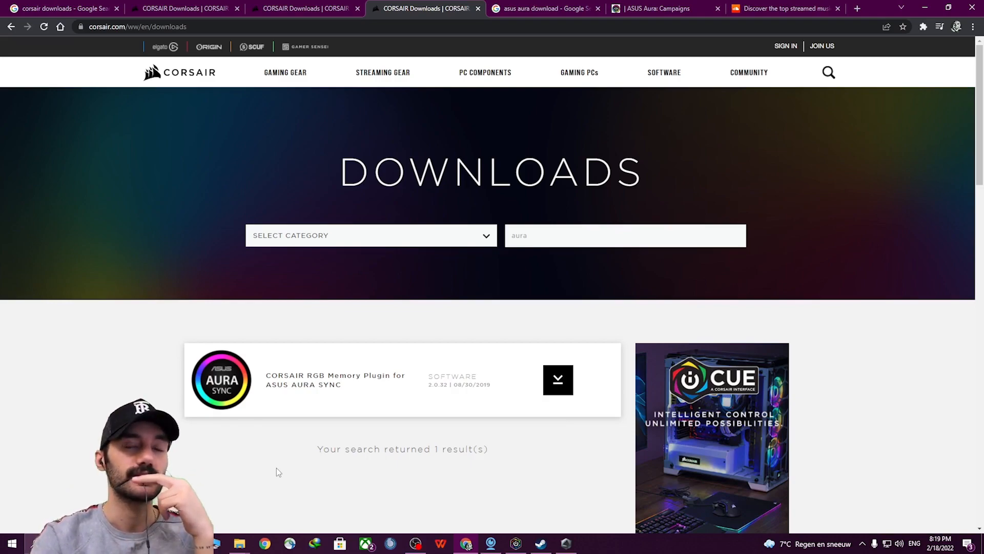
mouse_move(390, 402)
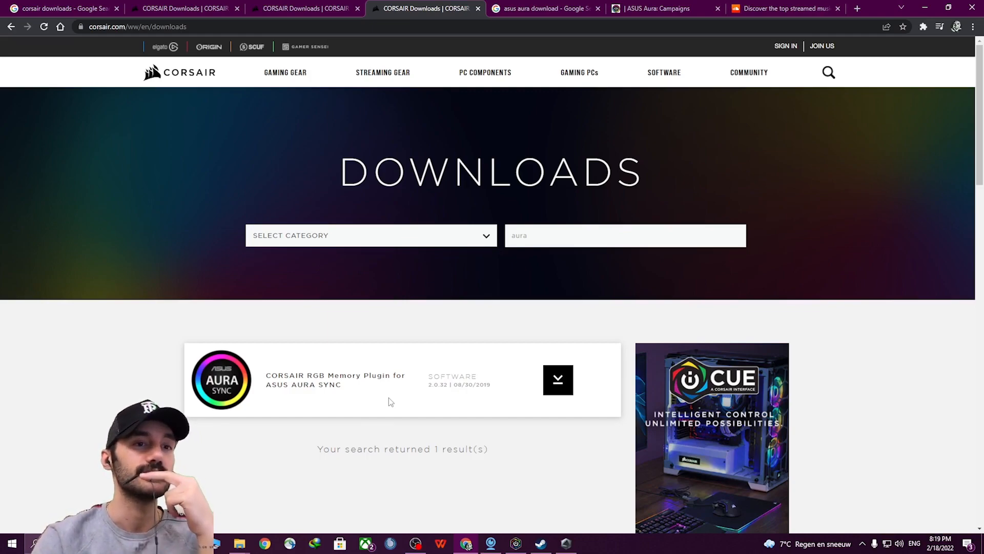
left_click(654, 9)
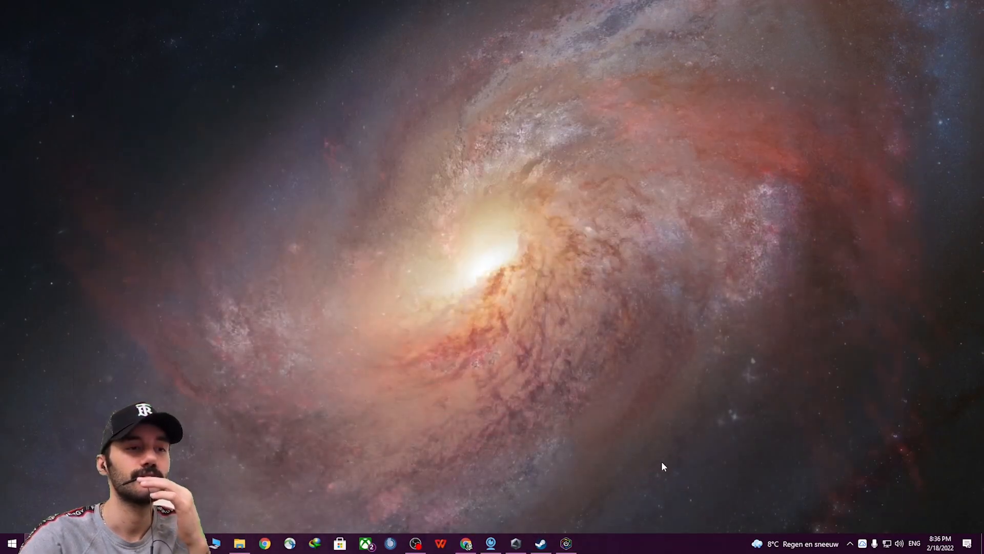
Restart the iCUE service from Corsair iCUE's settings for the memory module.
left_click(564, 543)
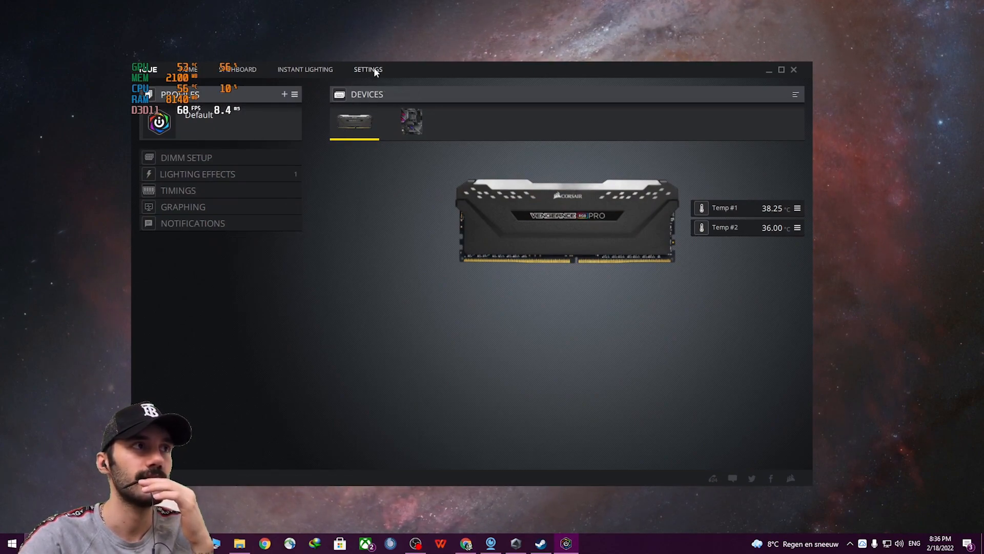
left_click(367, 69)
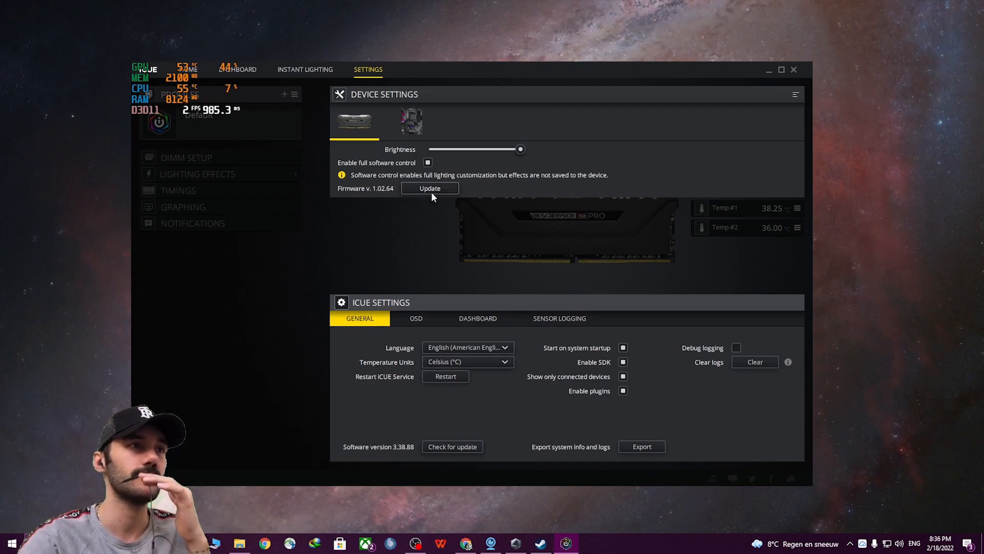
mouse_move(395, 377)
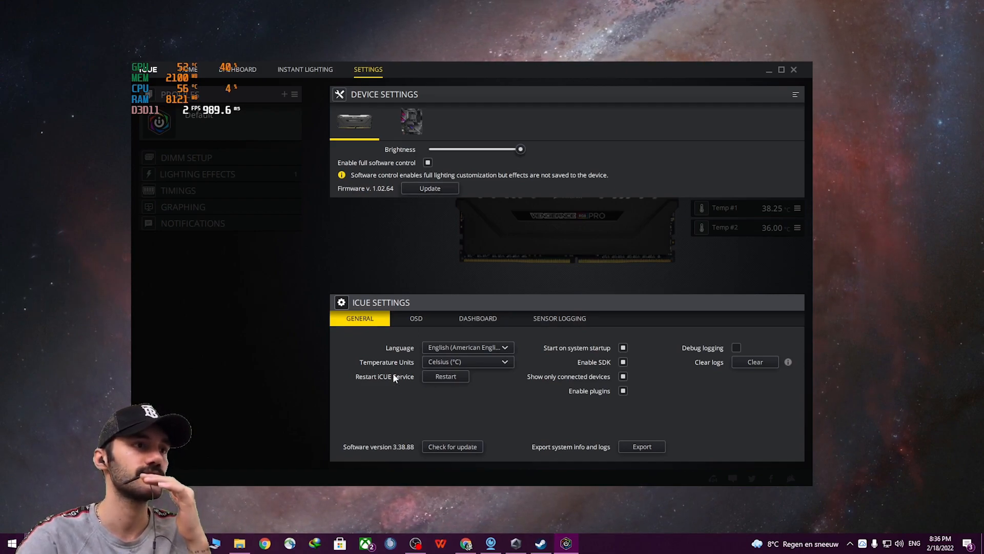
mouse_move(361, 382)
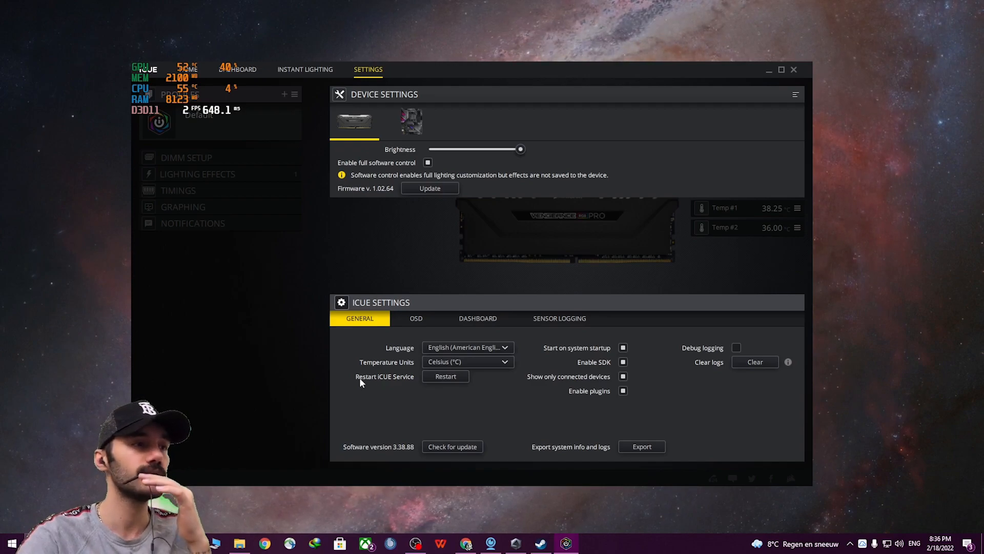
left_click(445, 375)
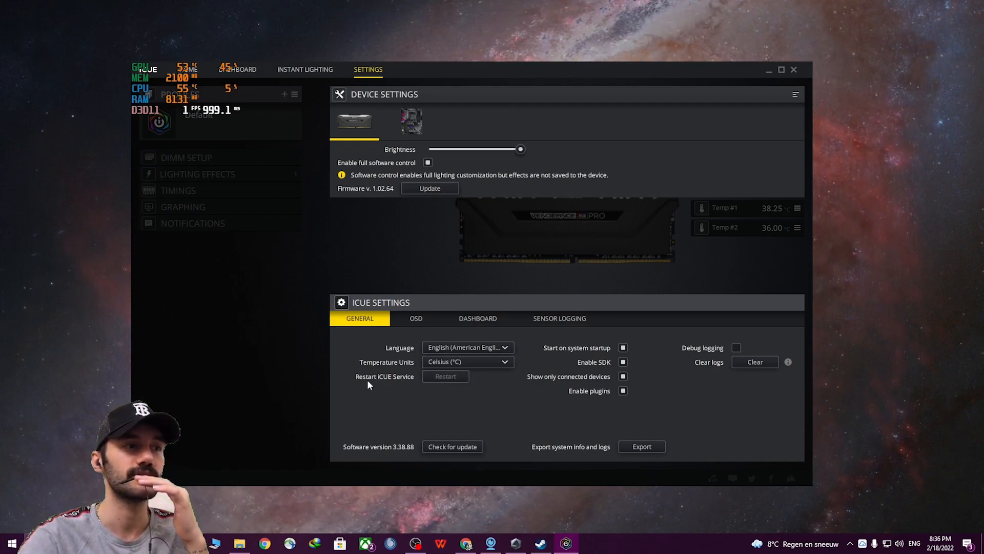
mouse_move(414, 390)
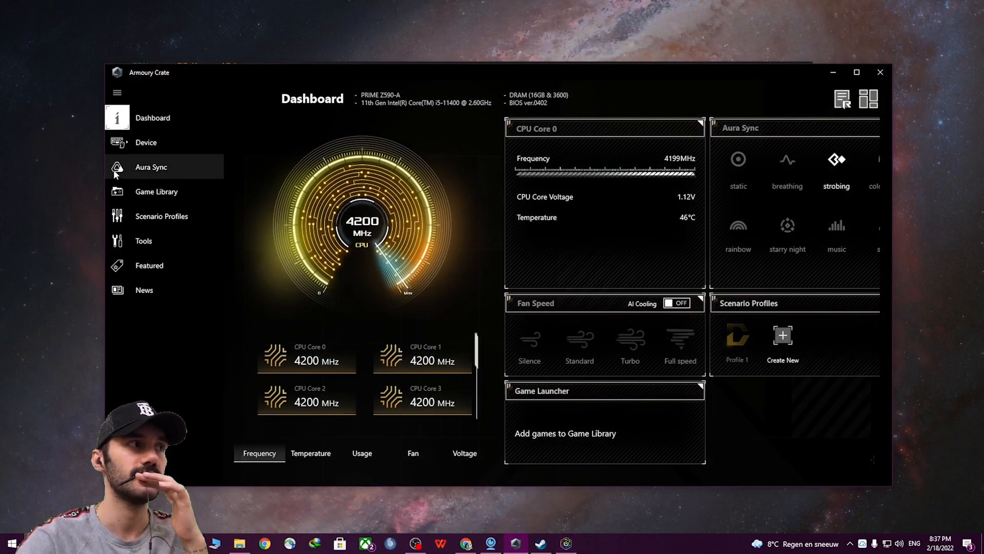
Confirm Memory among Aura Sync's synced devices, then show the Aura lighting effects.
left_click(151, 166)
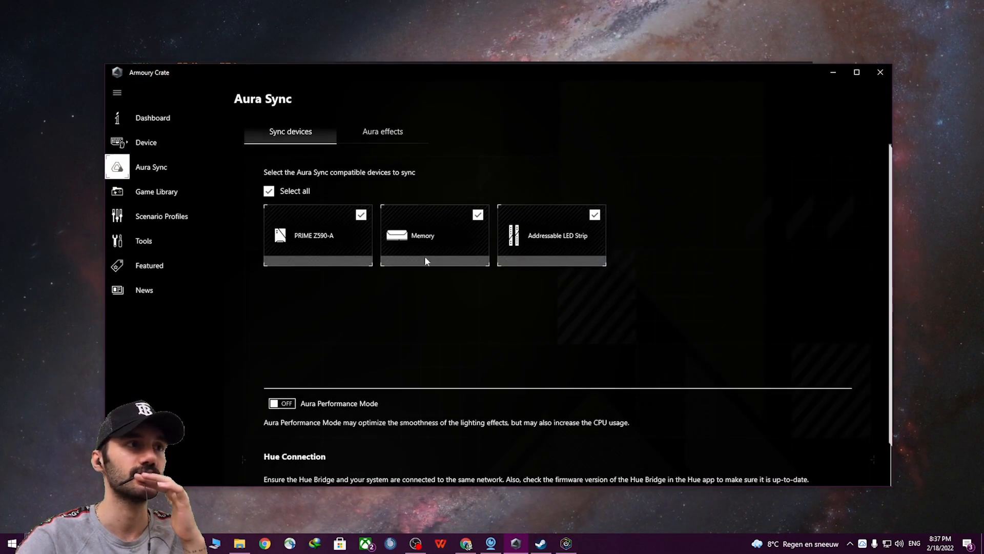
scroll("down", 3)
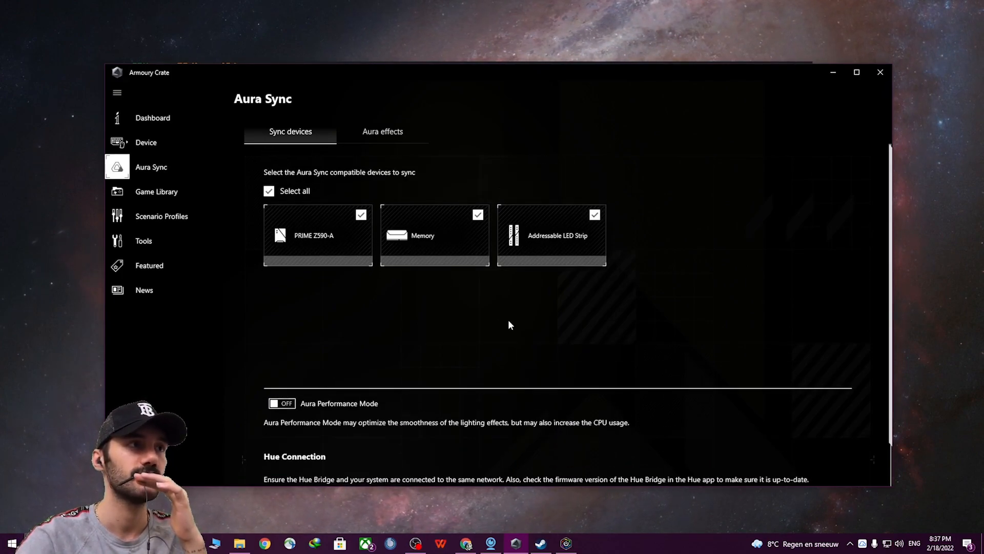
left_click(383, 131)
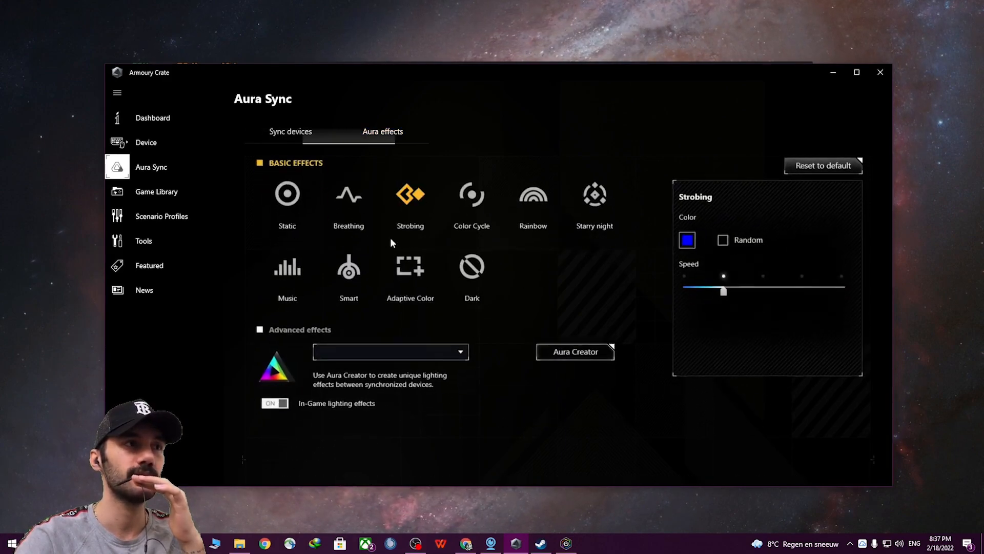